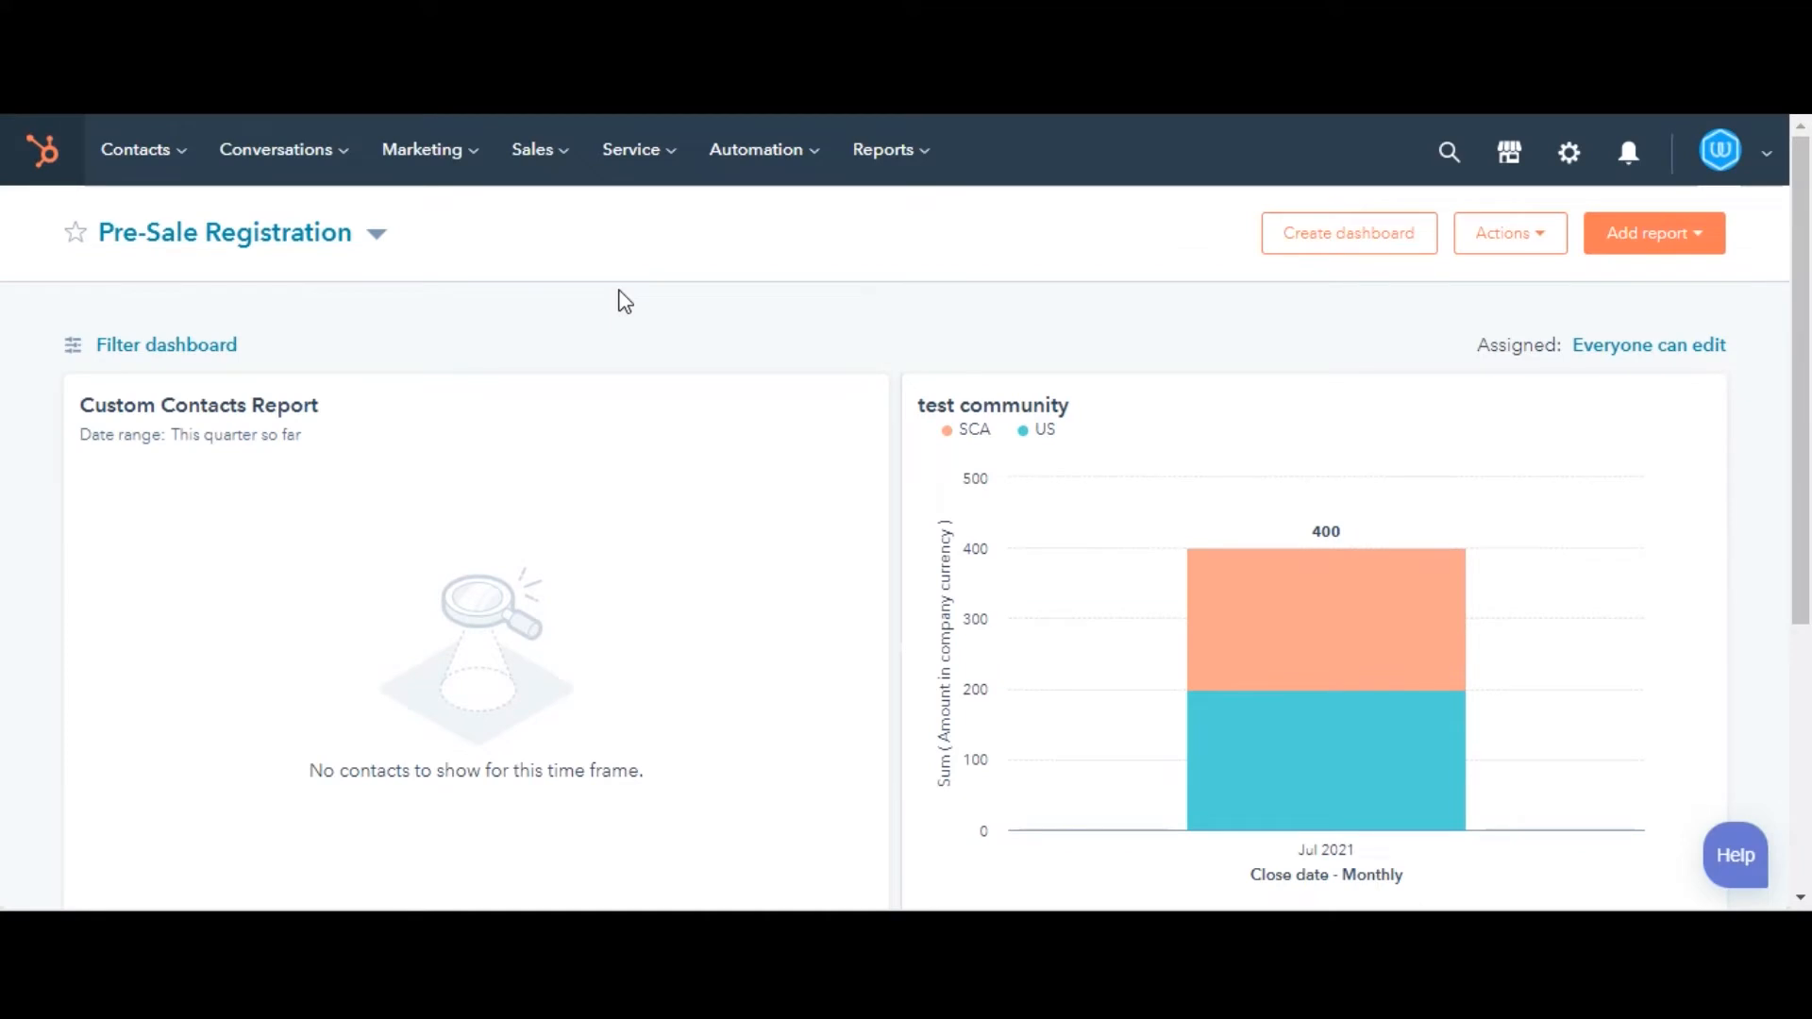
pyautogui.moveTo(1405, 149)
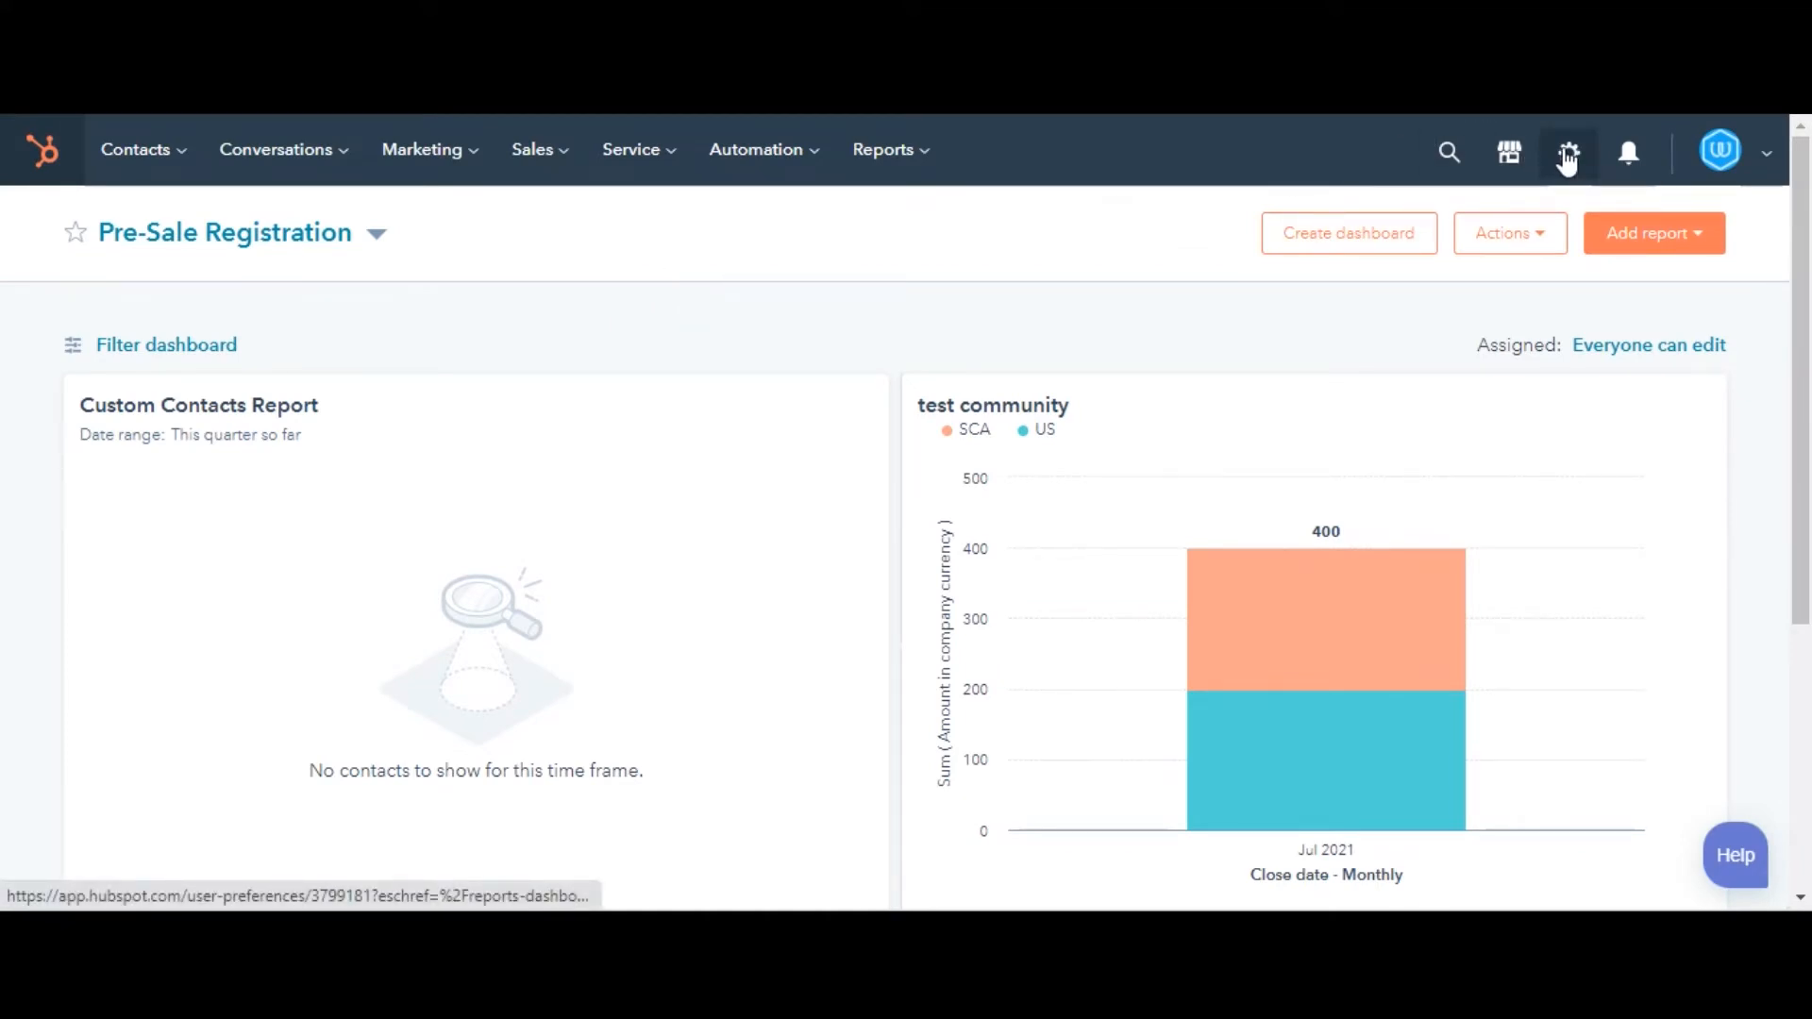
# Step: Open Settings > Objects > Contacts and the property fields editor for new contacts
pyautogui.click(1566, 150)
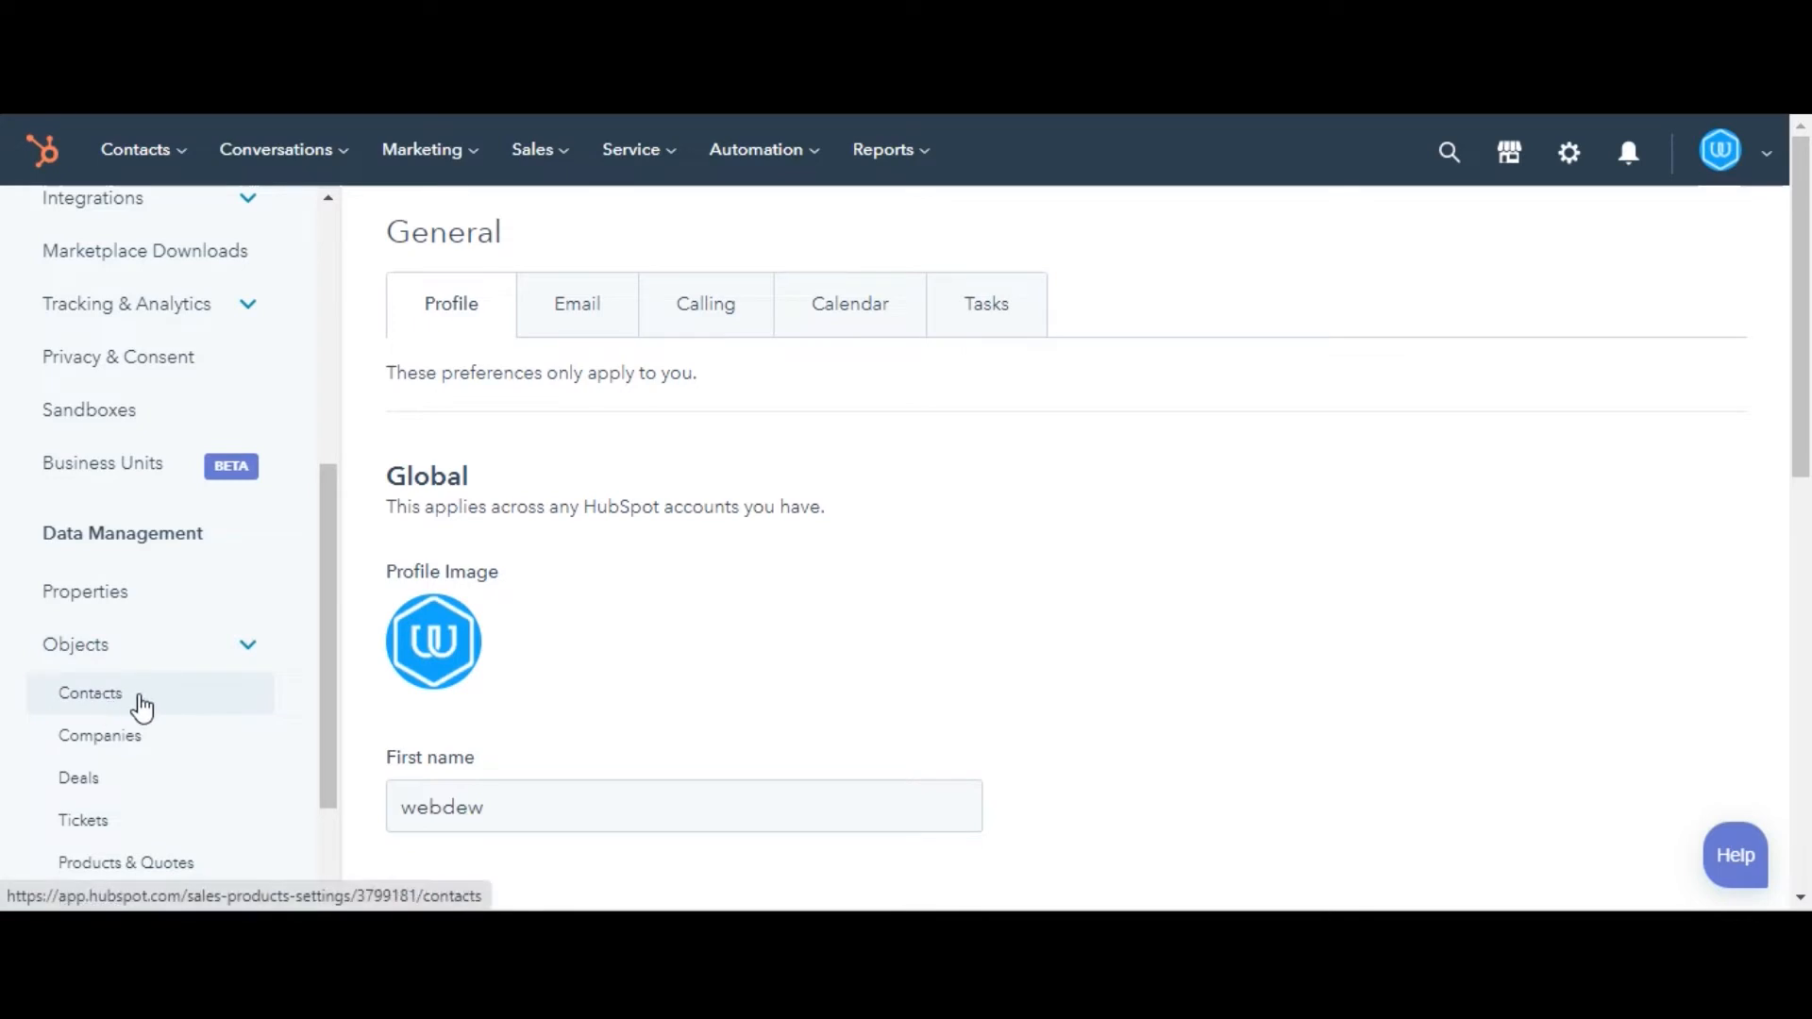
pyautogui.click(91, 692)
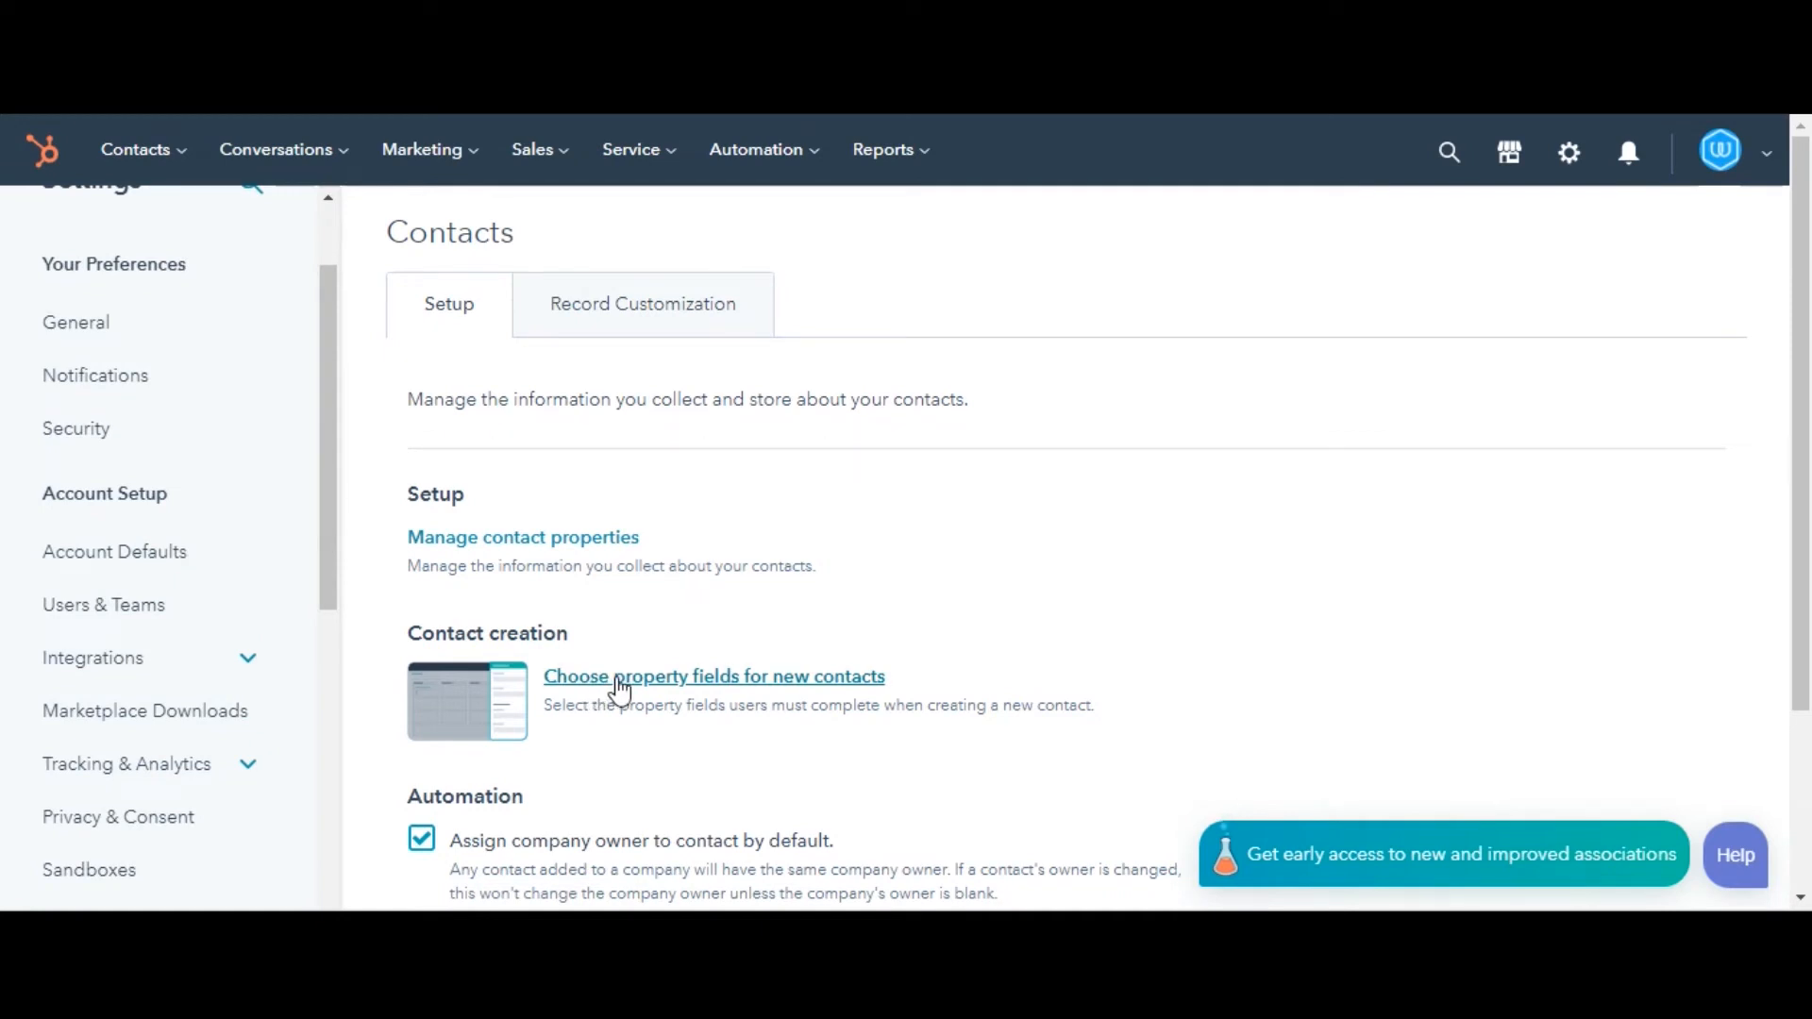
pyautogui.click(713, 675)
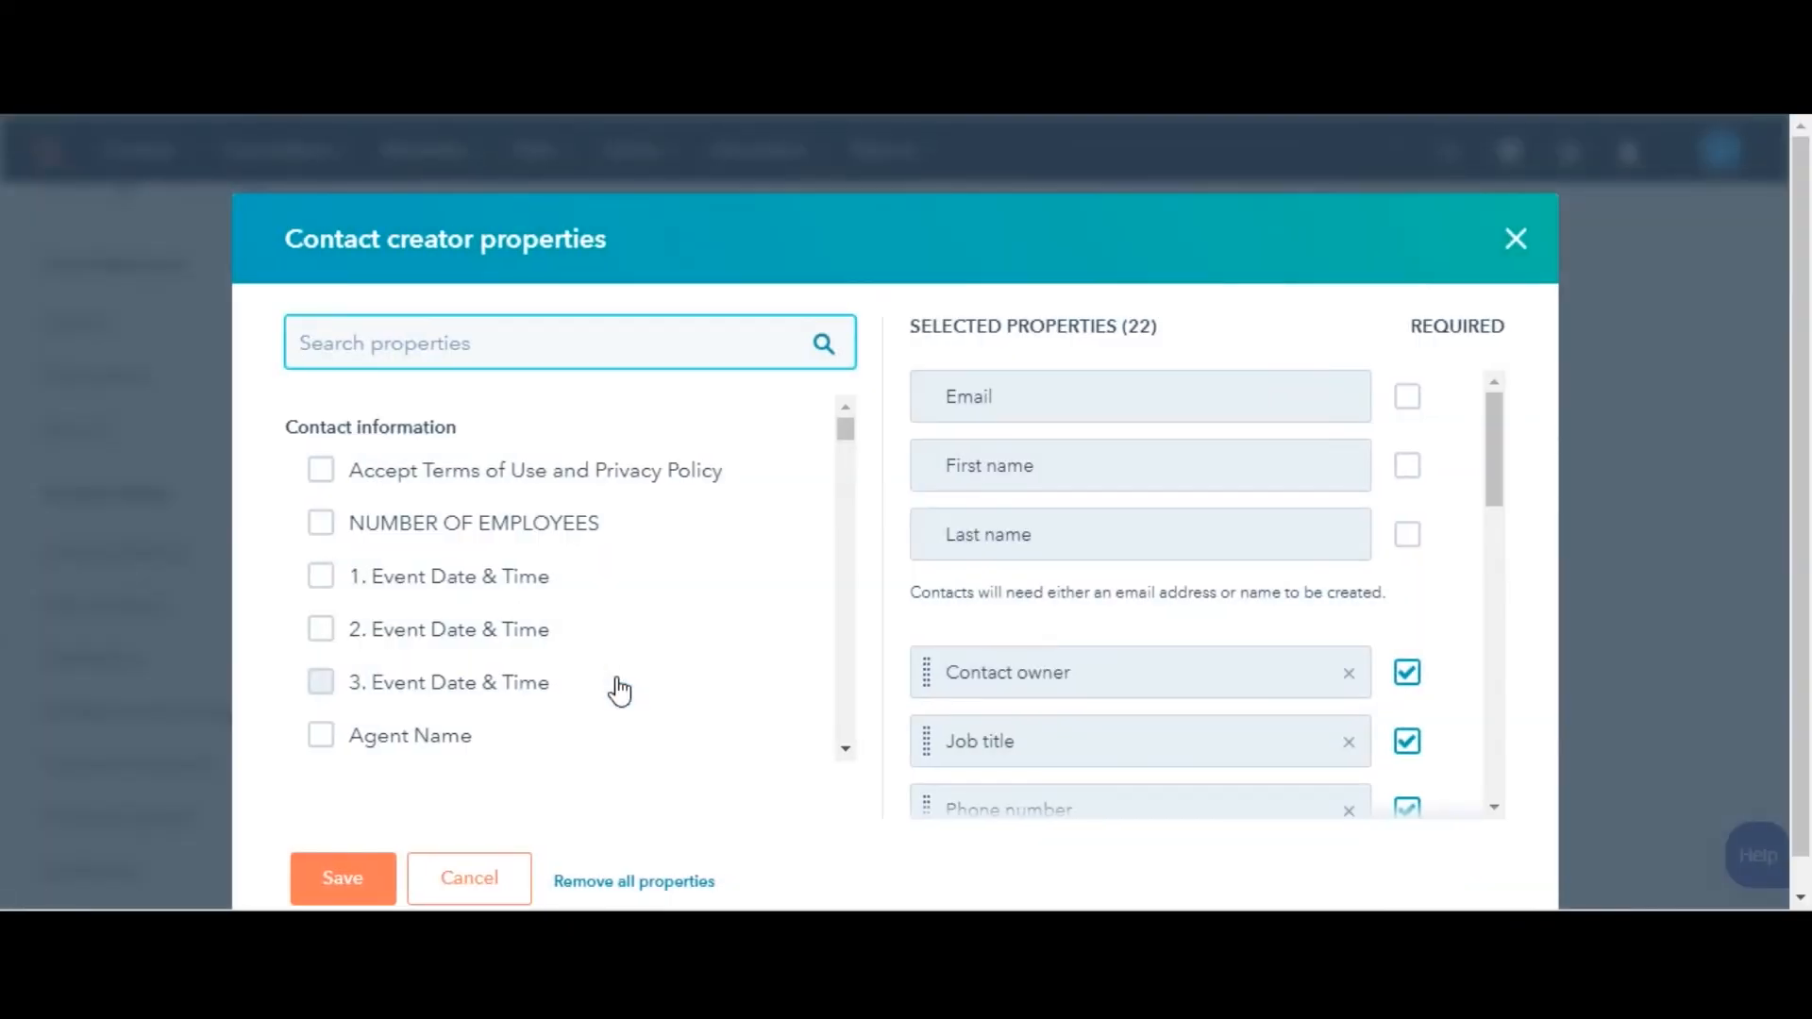
# Step: Tick Number of Employees and Agent Name under Contact information in the creator properties
pyautogui.click(566, 344)
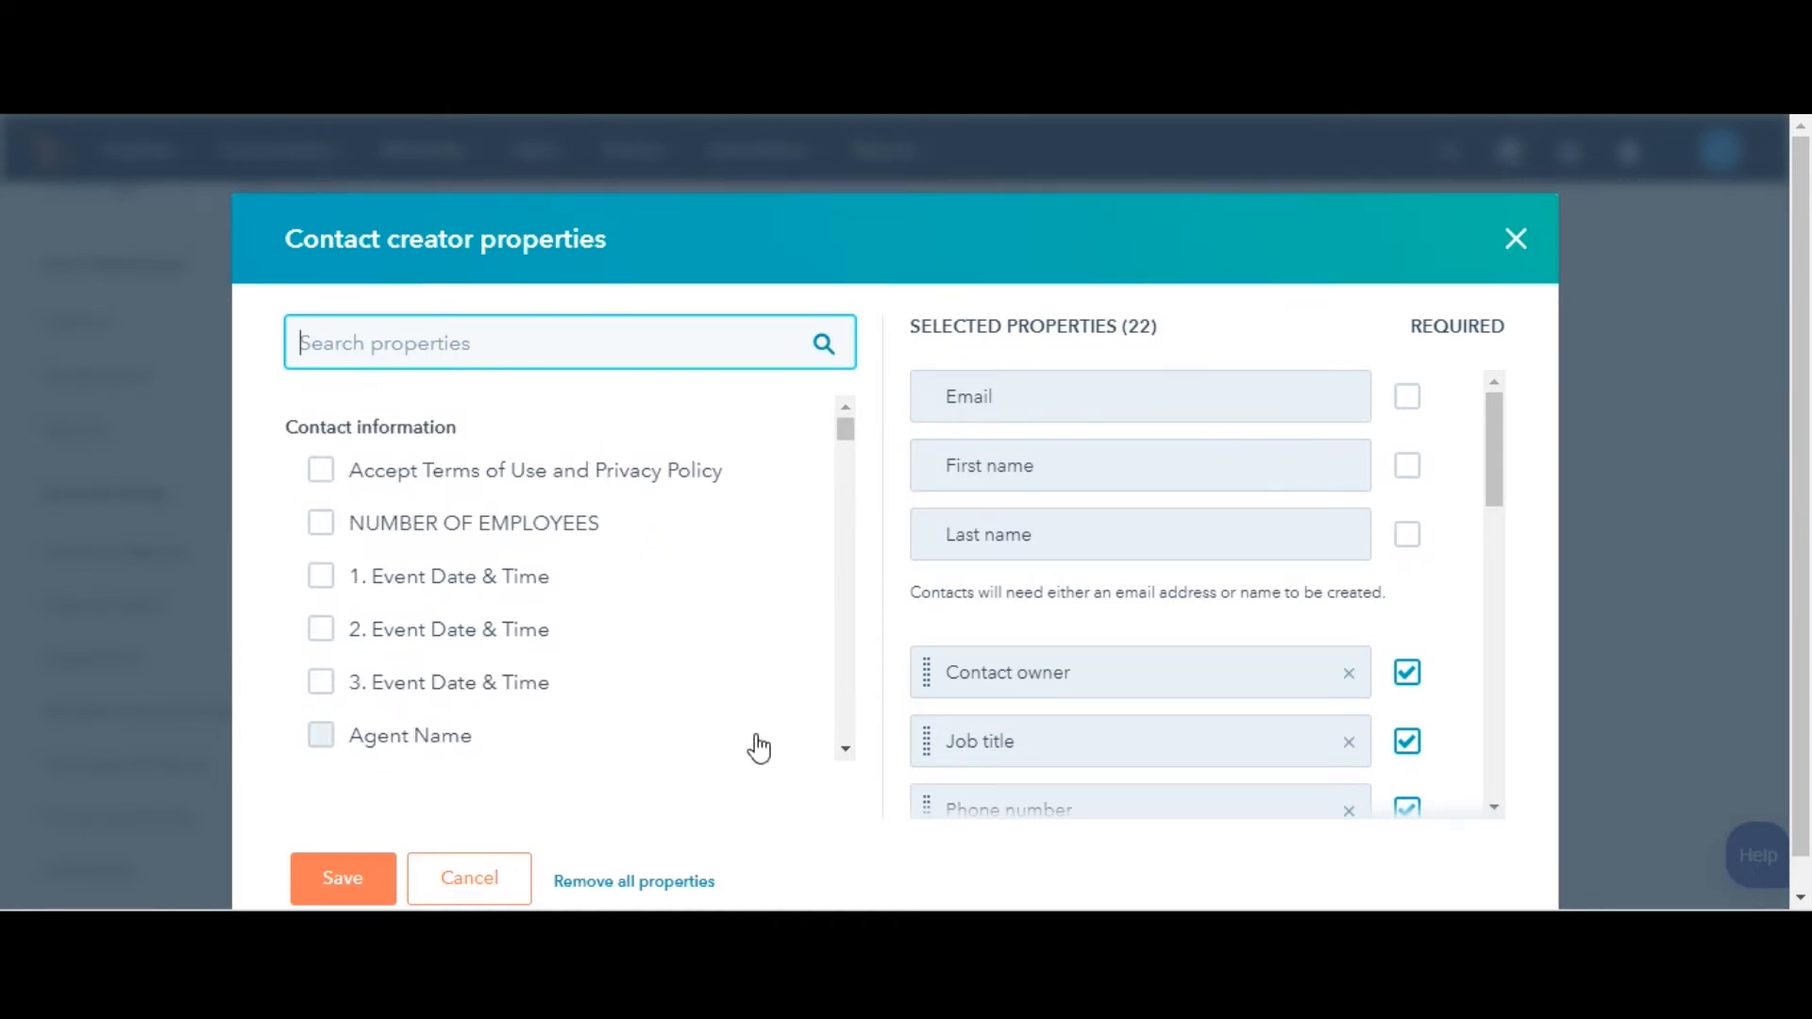
pyautogui.scroll(-3)
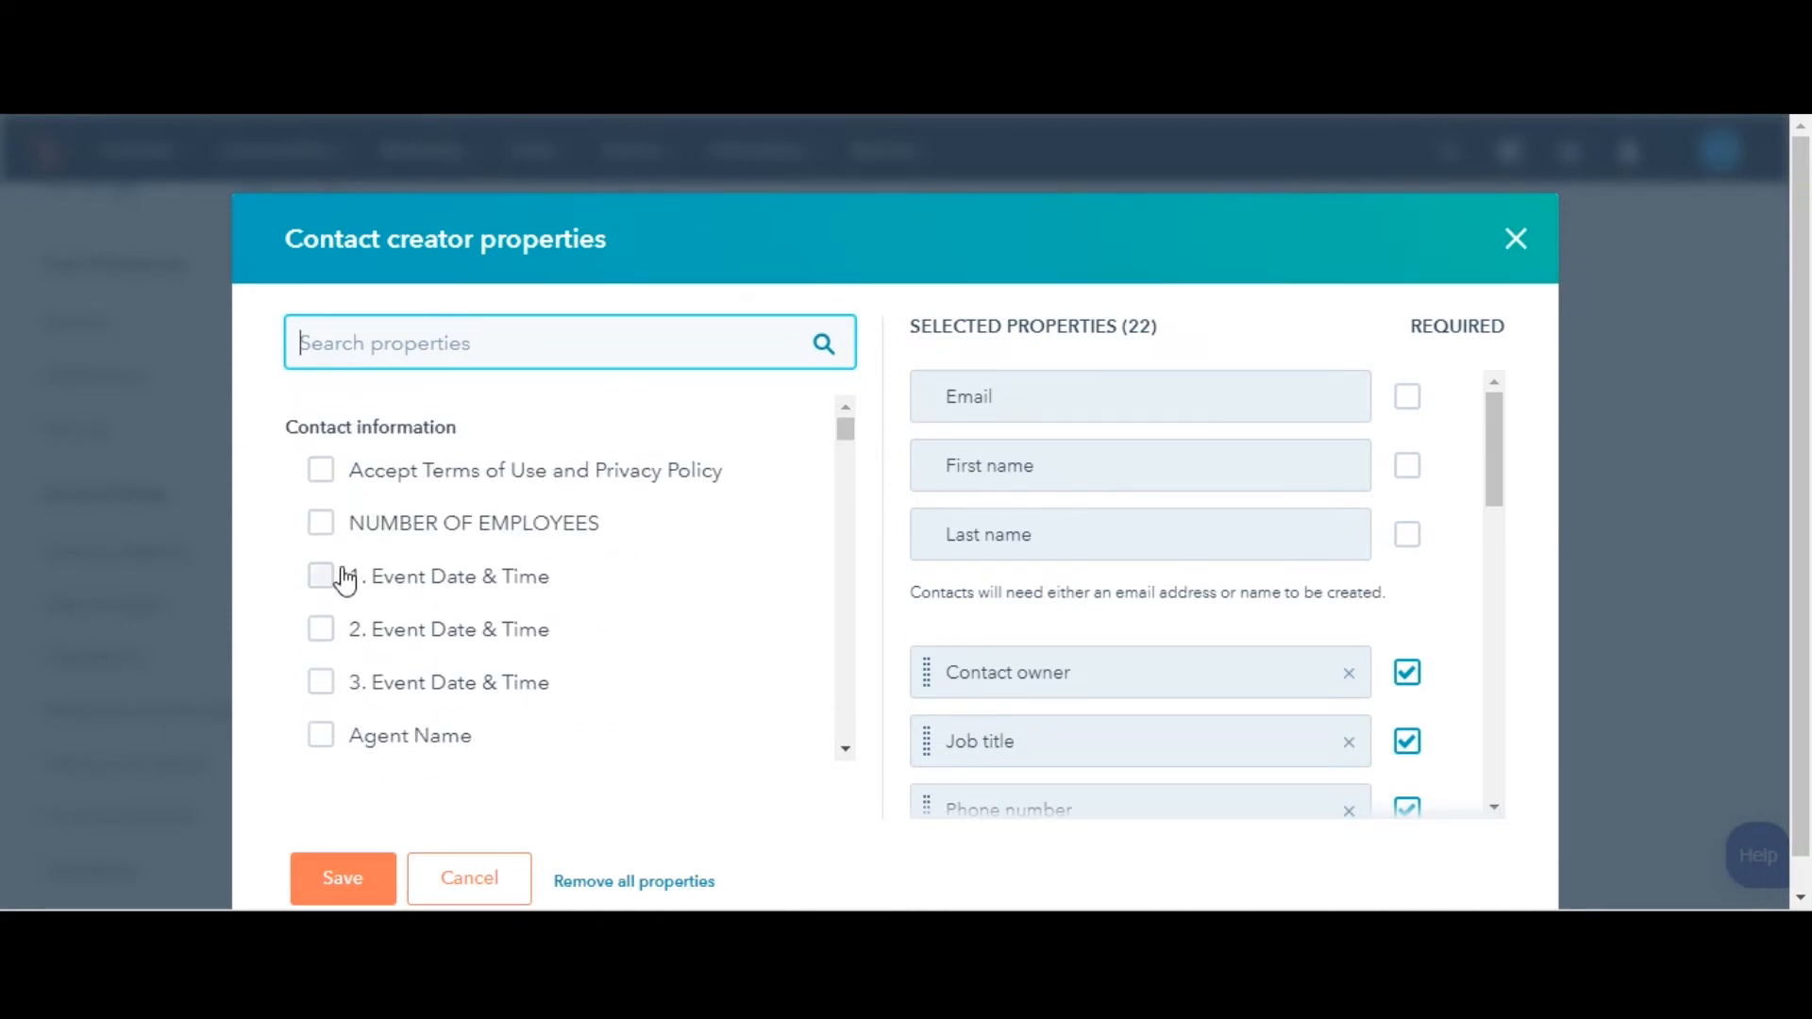
pyautogui.click(320, 522)
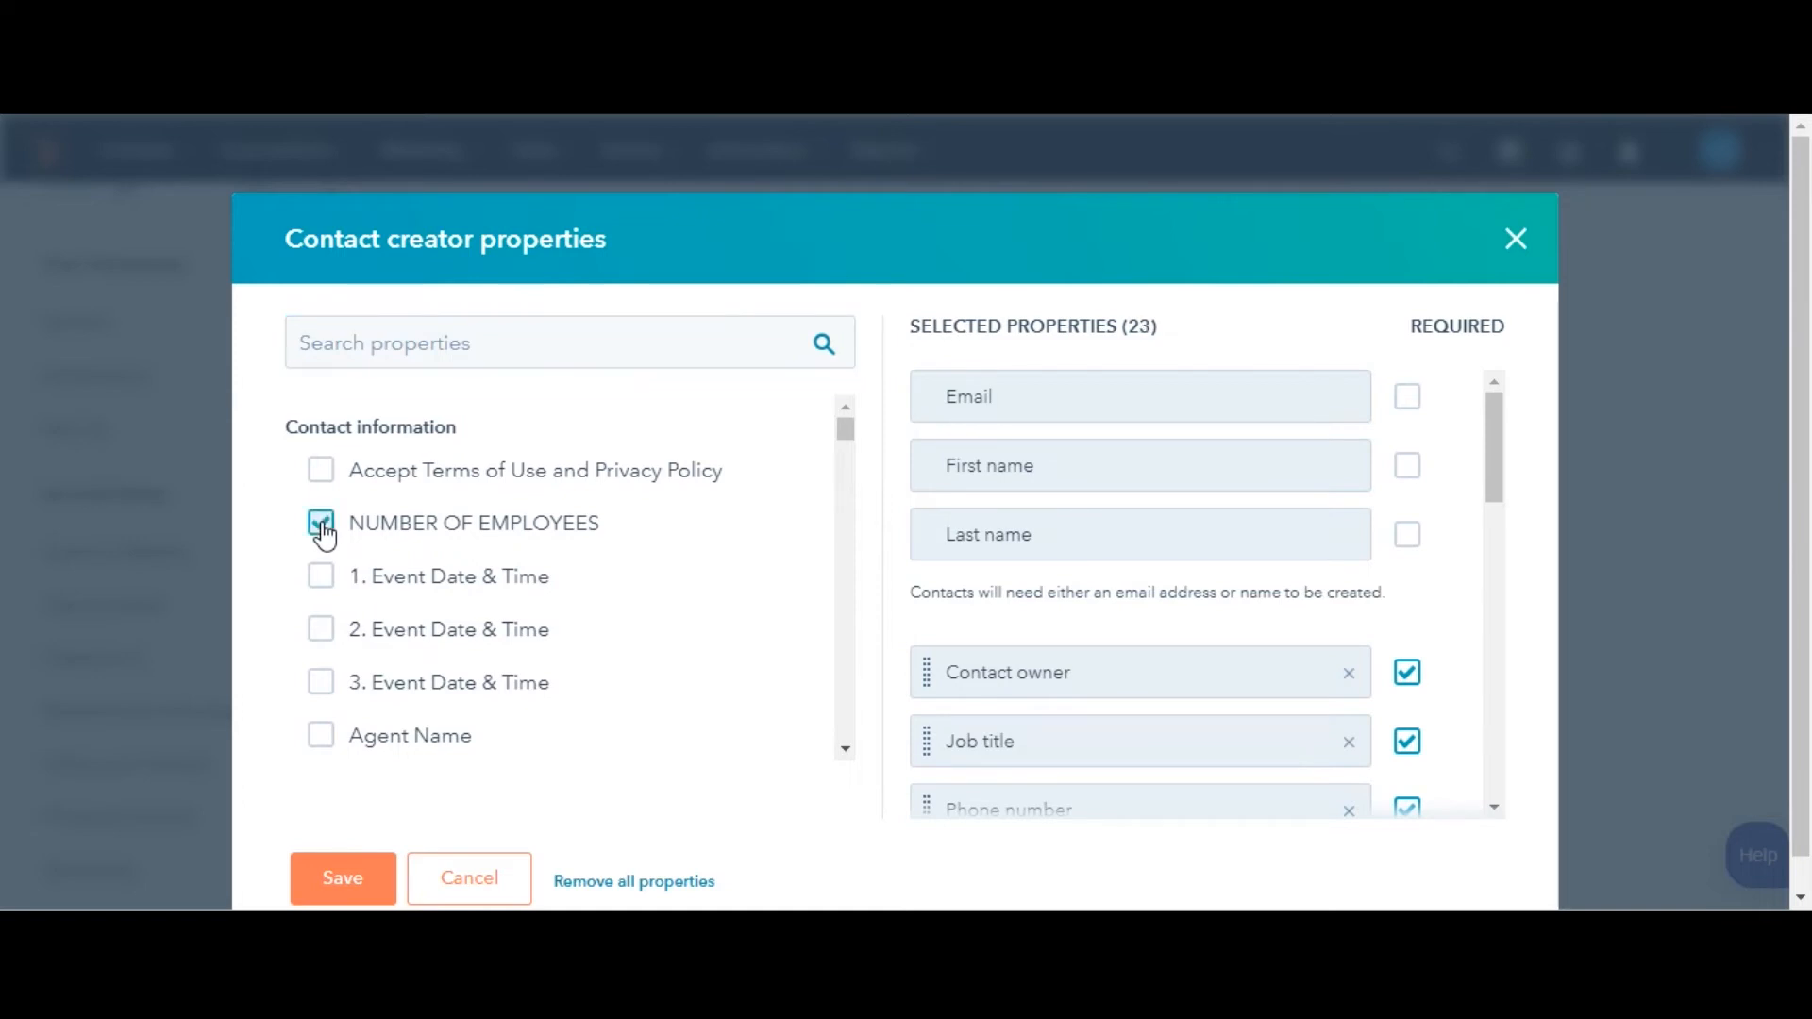
pyautogui.click(321, 735)
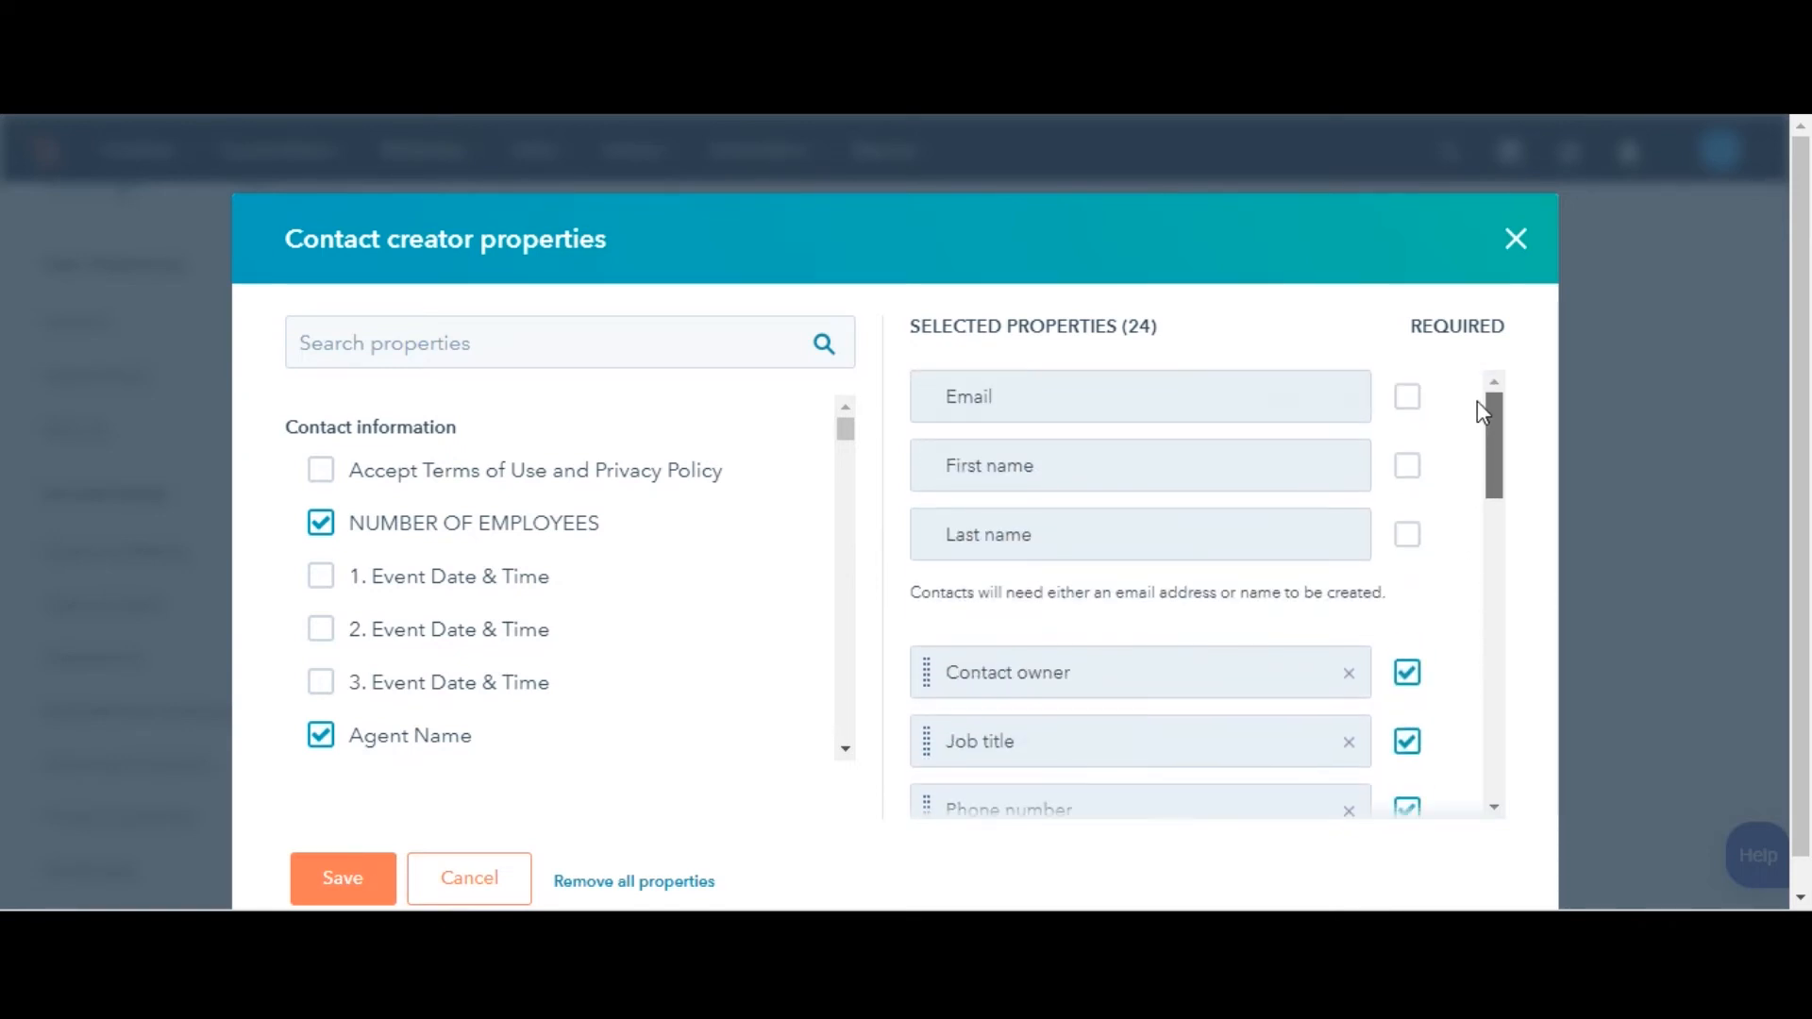
# Step: Save the 24 contact creator properties, including Number of Employees and Agent Name
pyautogui.scroll(-3)
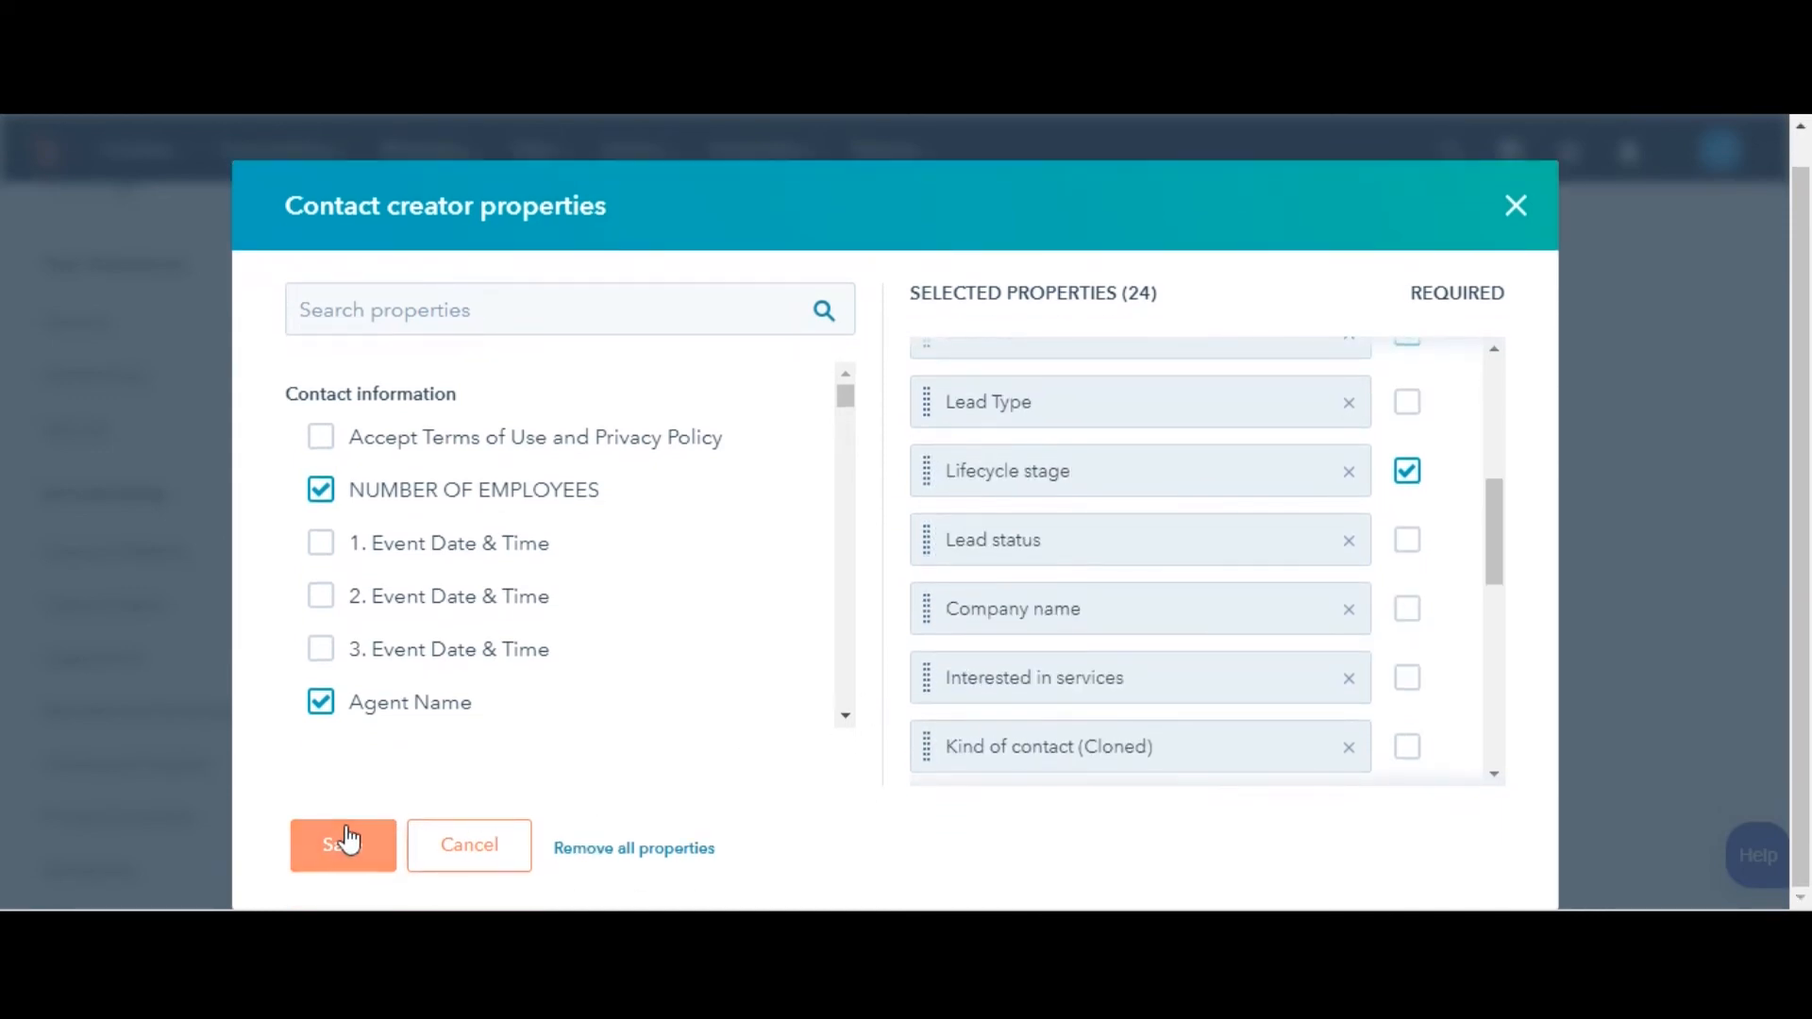
pyautogui.click(342, 845)
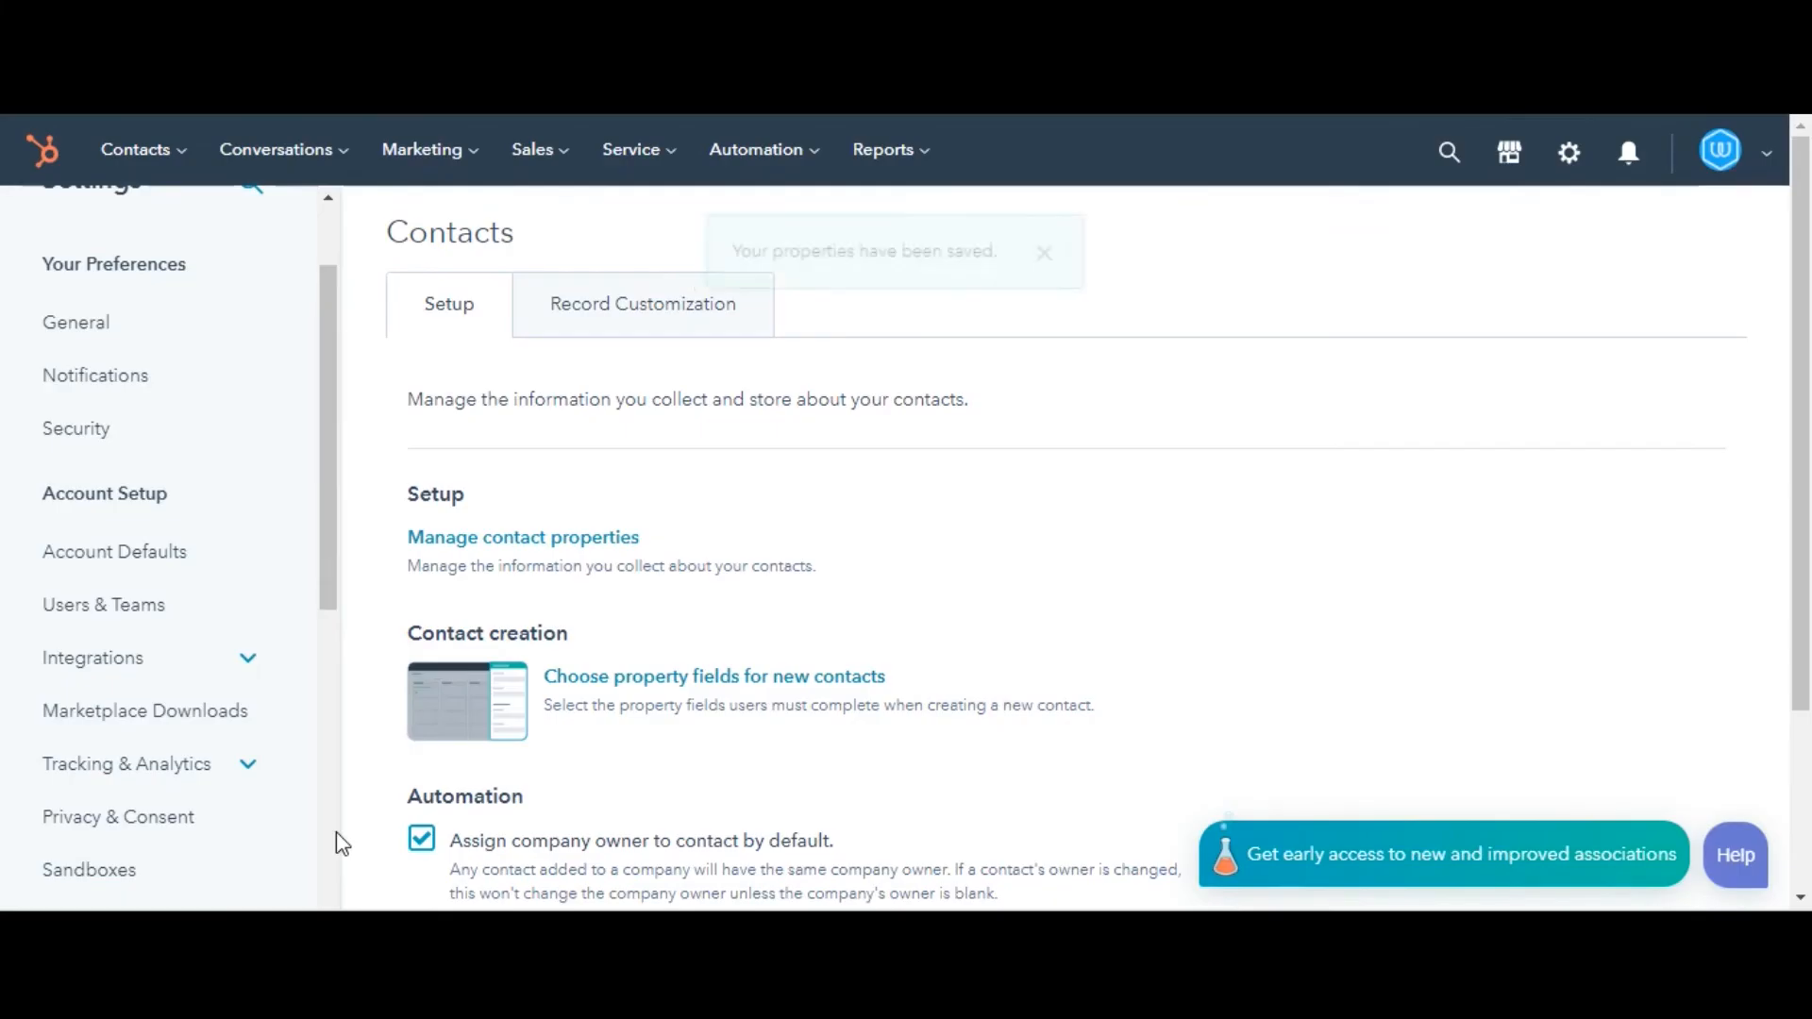